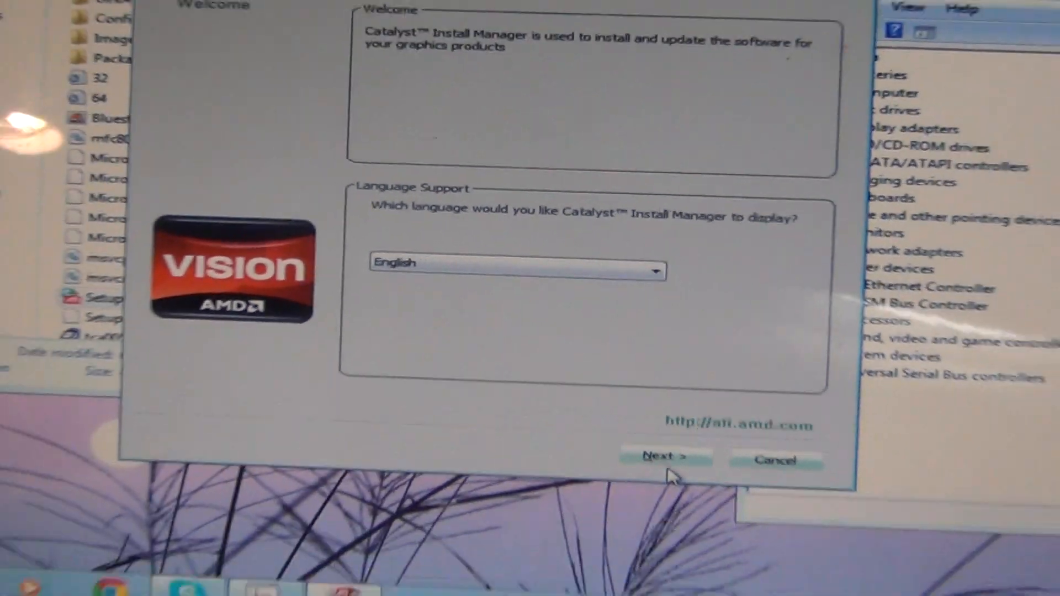
Keep English and choose Custom install to show the SMBus, USB 3.0 and VISION Engine components.
left_click(665, 458)
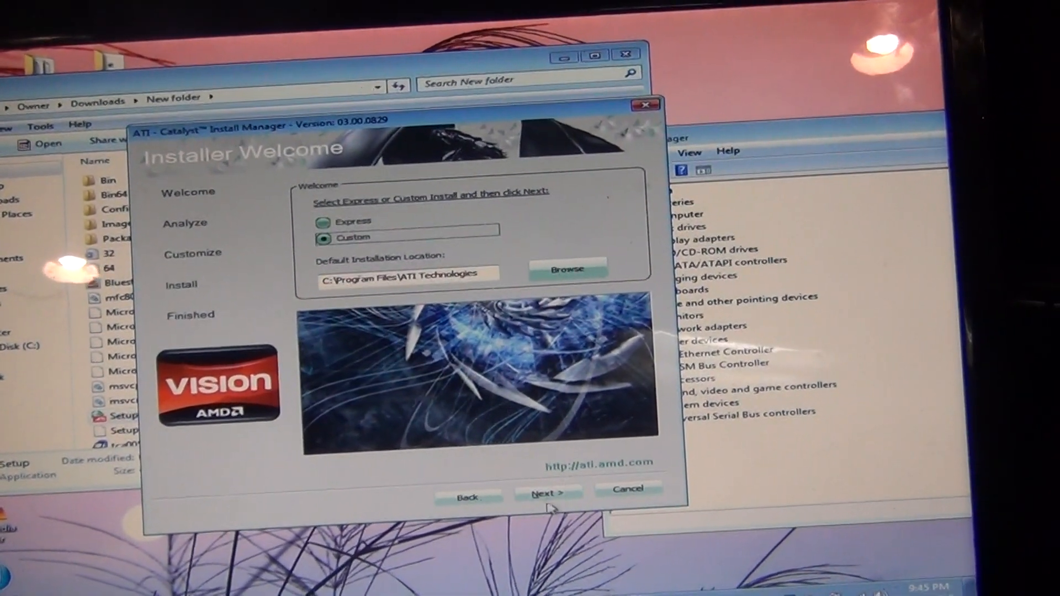
left_click(548, 494)
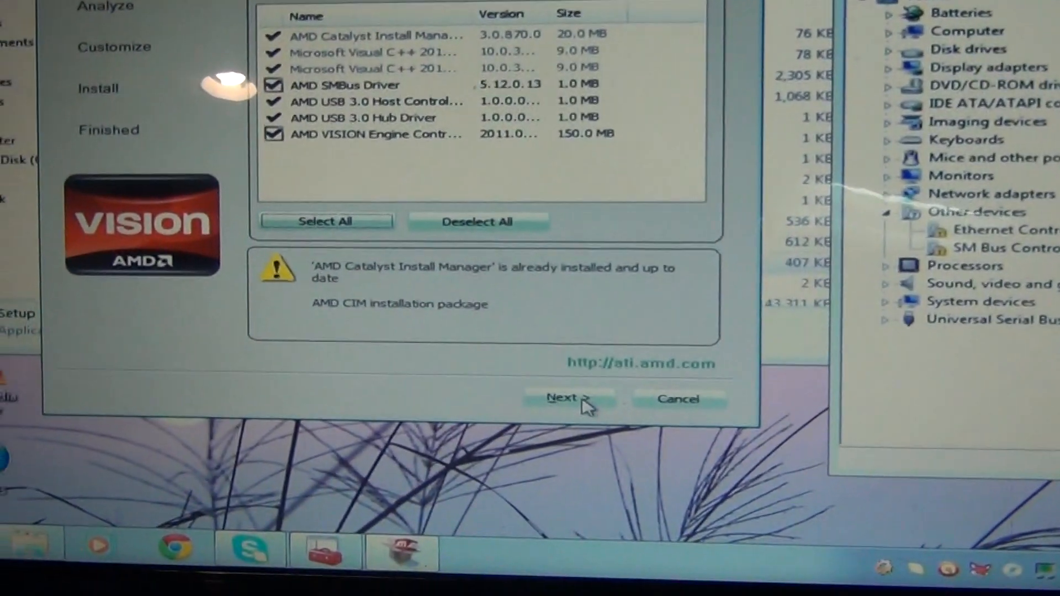
Continue past the component selection and accept the AMD End User License Agreement.
left_click(568, 398)
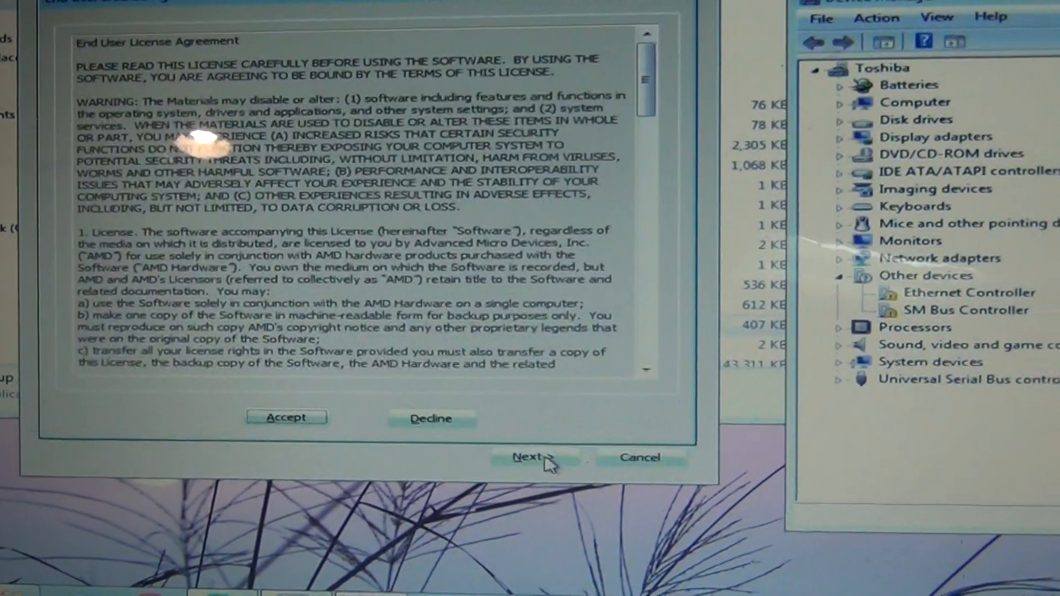
left_click(530, 456)
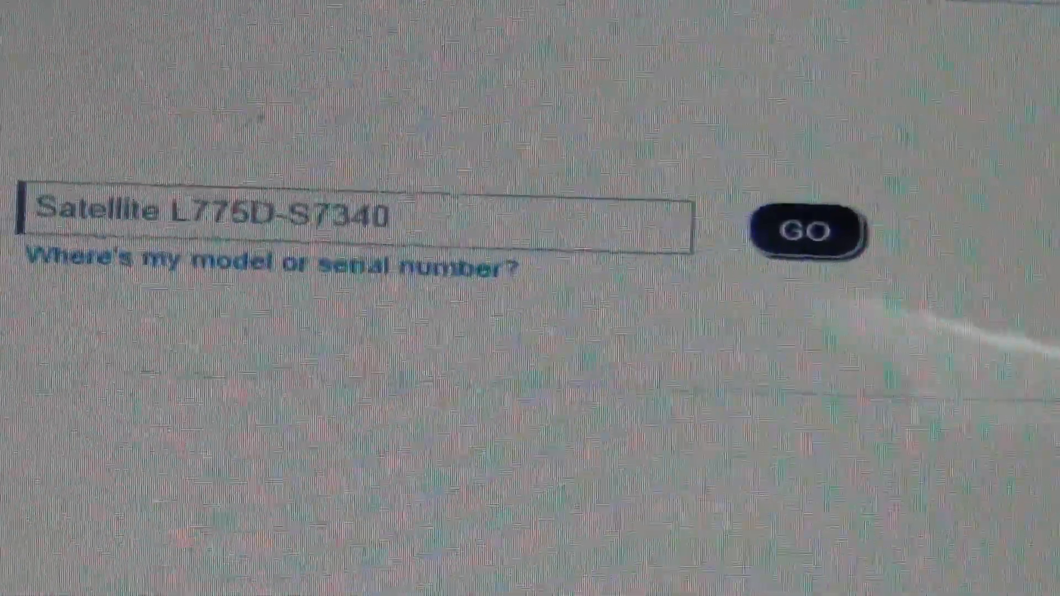
Search Toshiba support for the Satellite L775D-S7340 model.
left_click(807, 230)
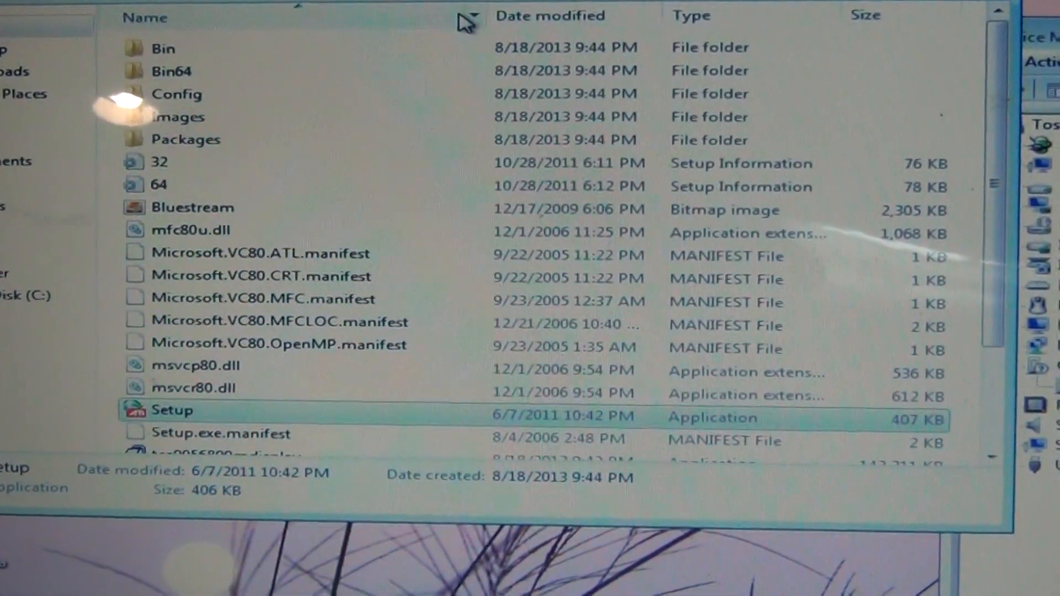
Scroll the extracted New folder to find Bin, Config, Packages and Setup.exe.
scroll("down", 3)
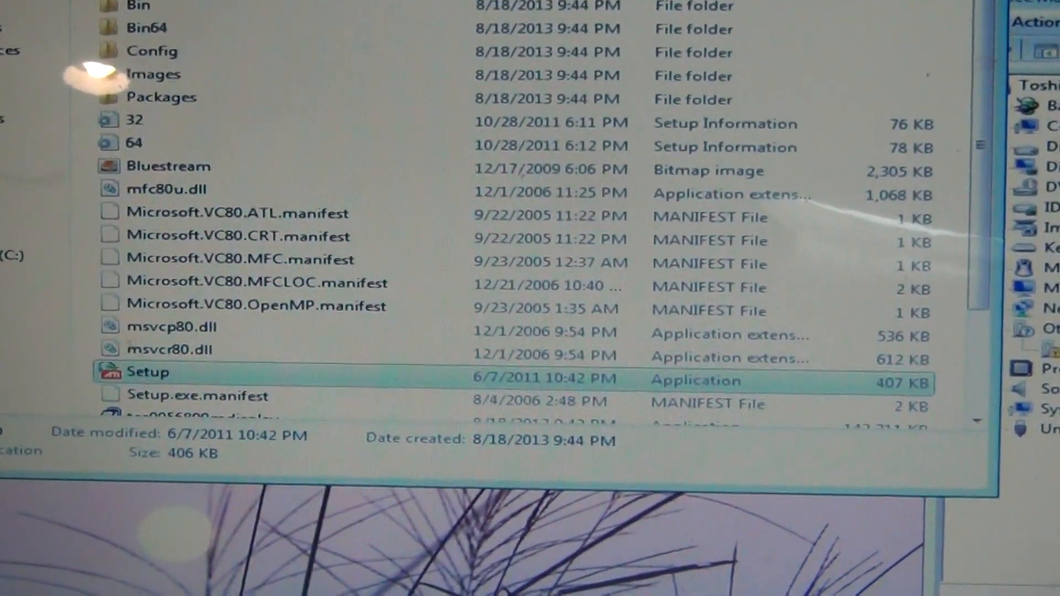
scroll("down", 3)
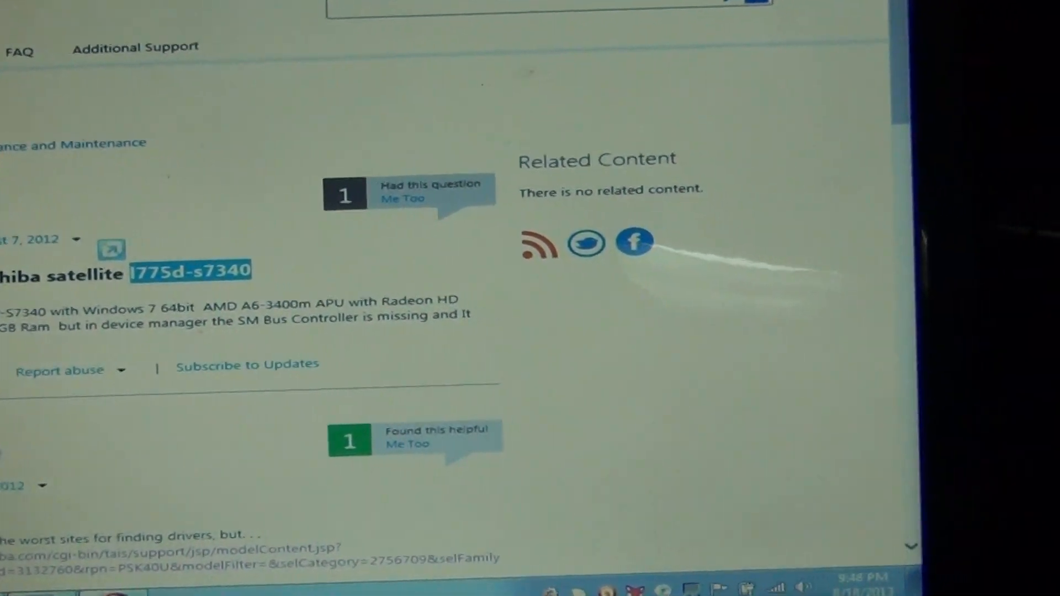
Read the forum question about the Satellite L775D-S7340's missing SM Bus Controller driver.
scroll("down", 3)
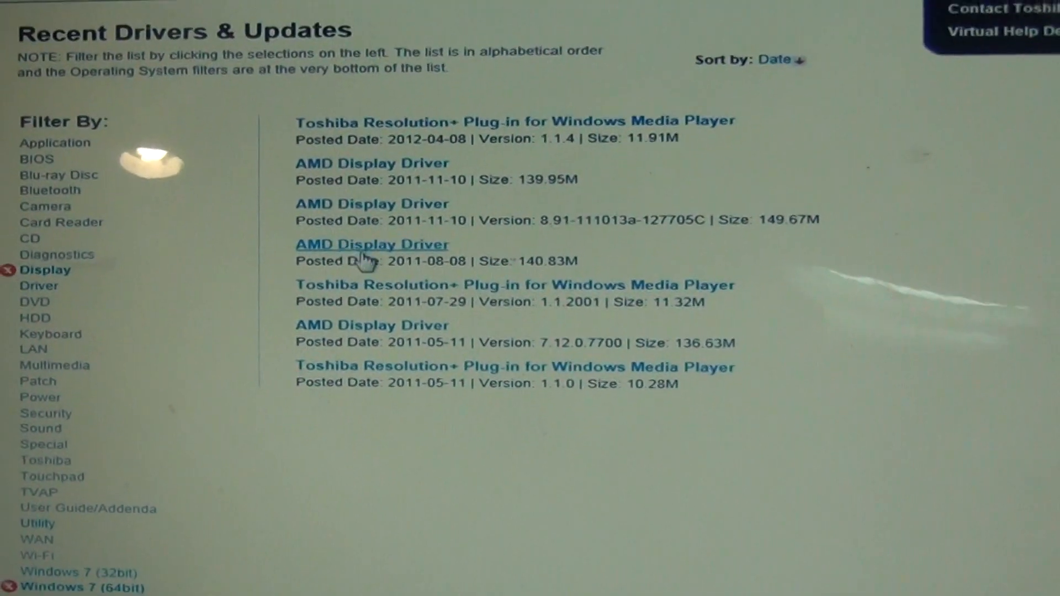
Review the AMD Display Driver downloads for Windows 7 64-bit, then close the browser.
scroll("down", 3)
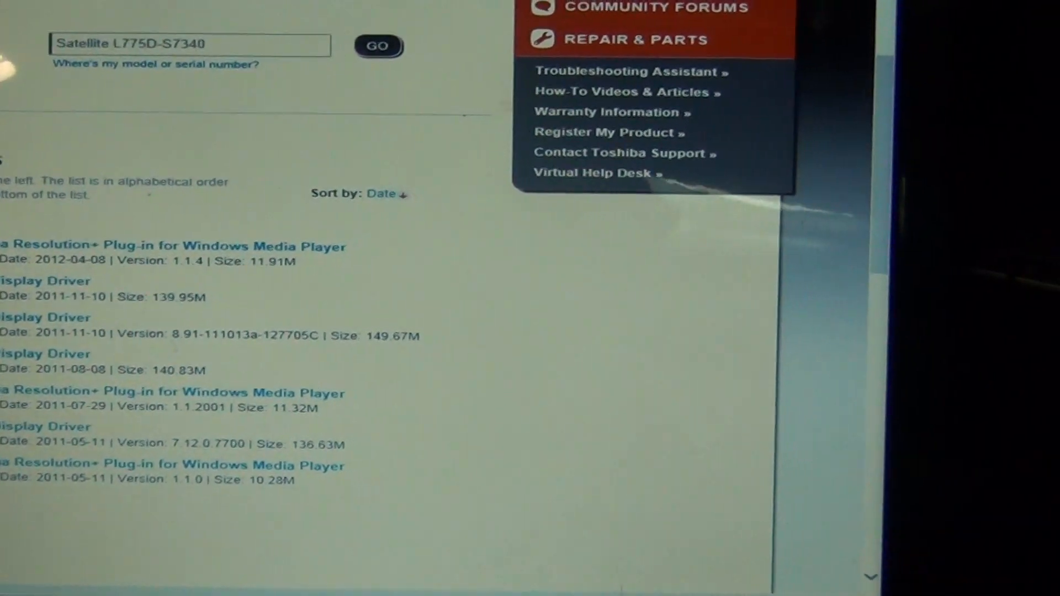
scroll("down", 3)
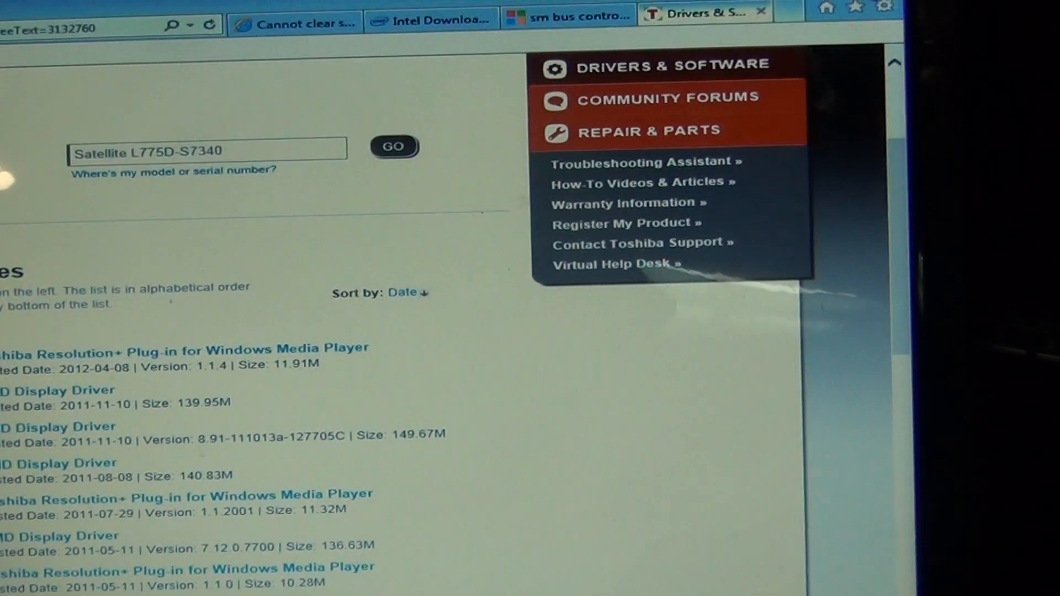
left_click(762, 12)
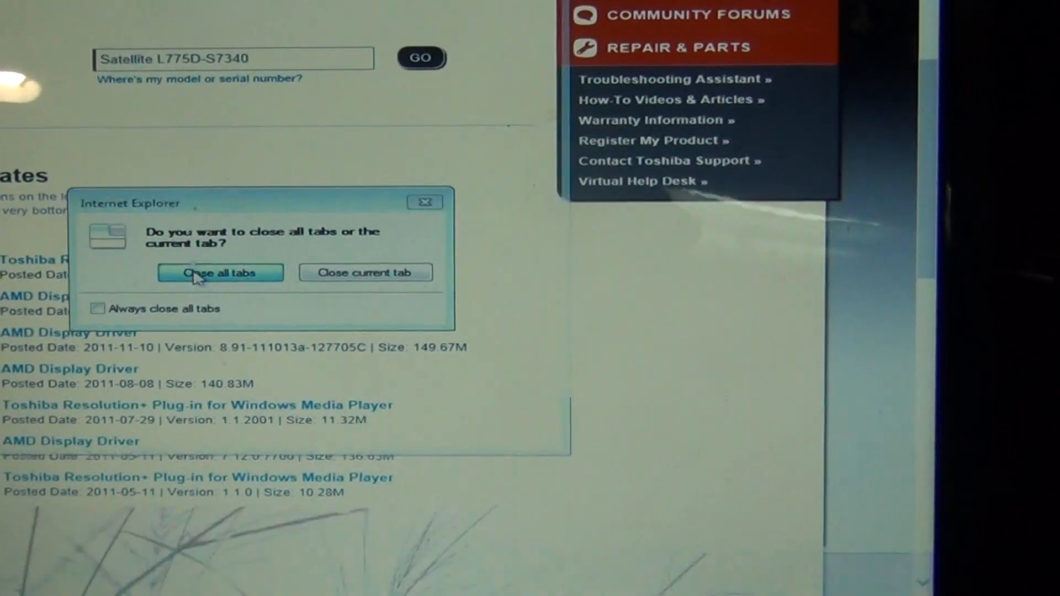
Choose Close all tabs to exit Internet Explorer.
left_click(220, 273)
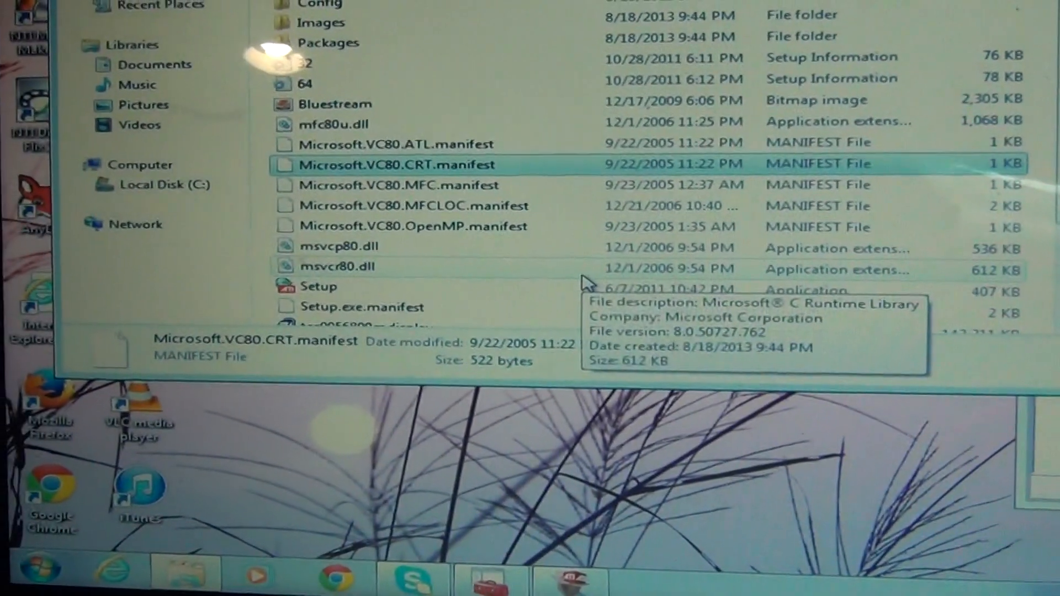